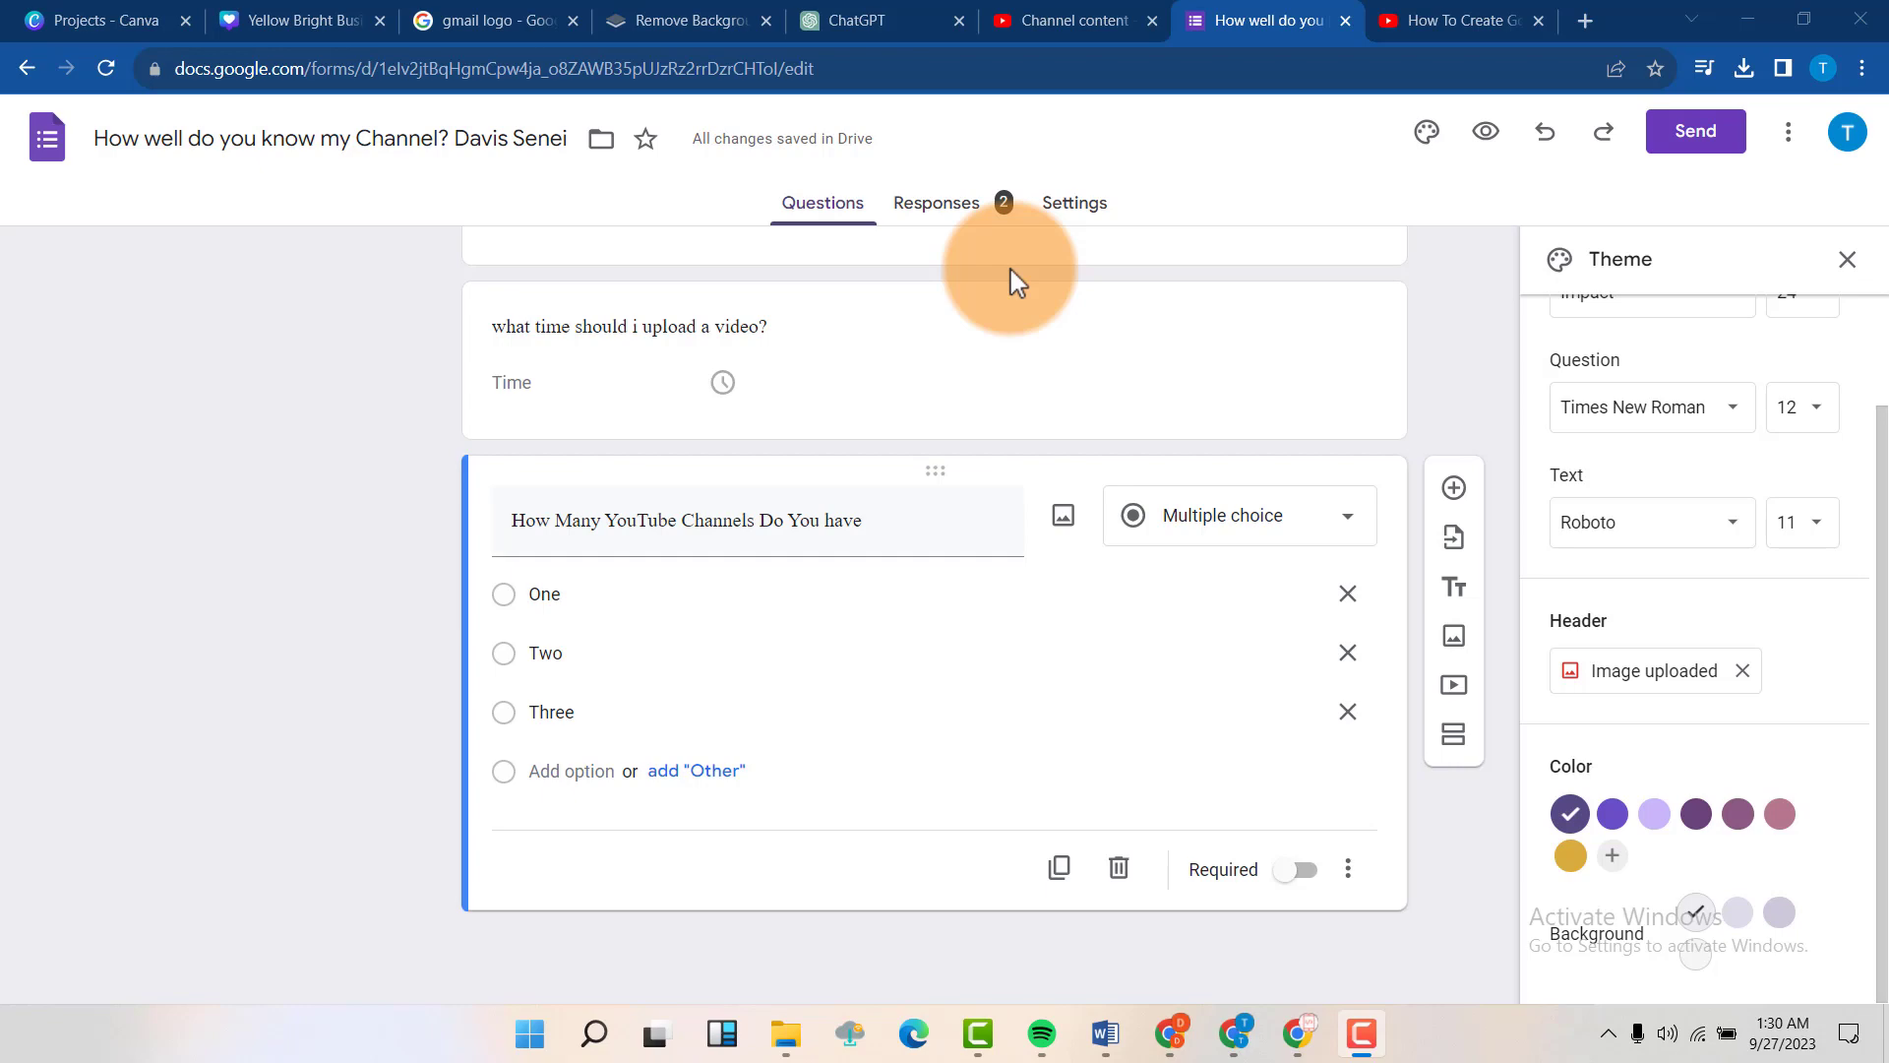
Remove options Three and Two from the YouTube channels question, keeping only One.
scroll("down", 3)
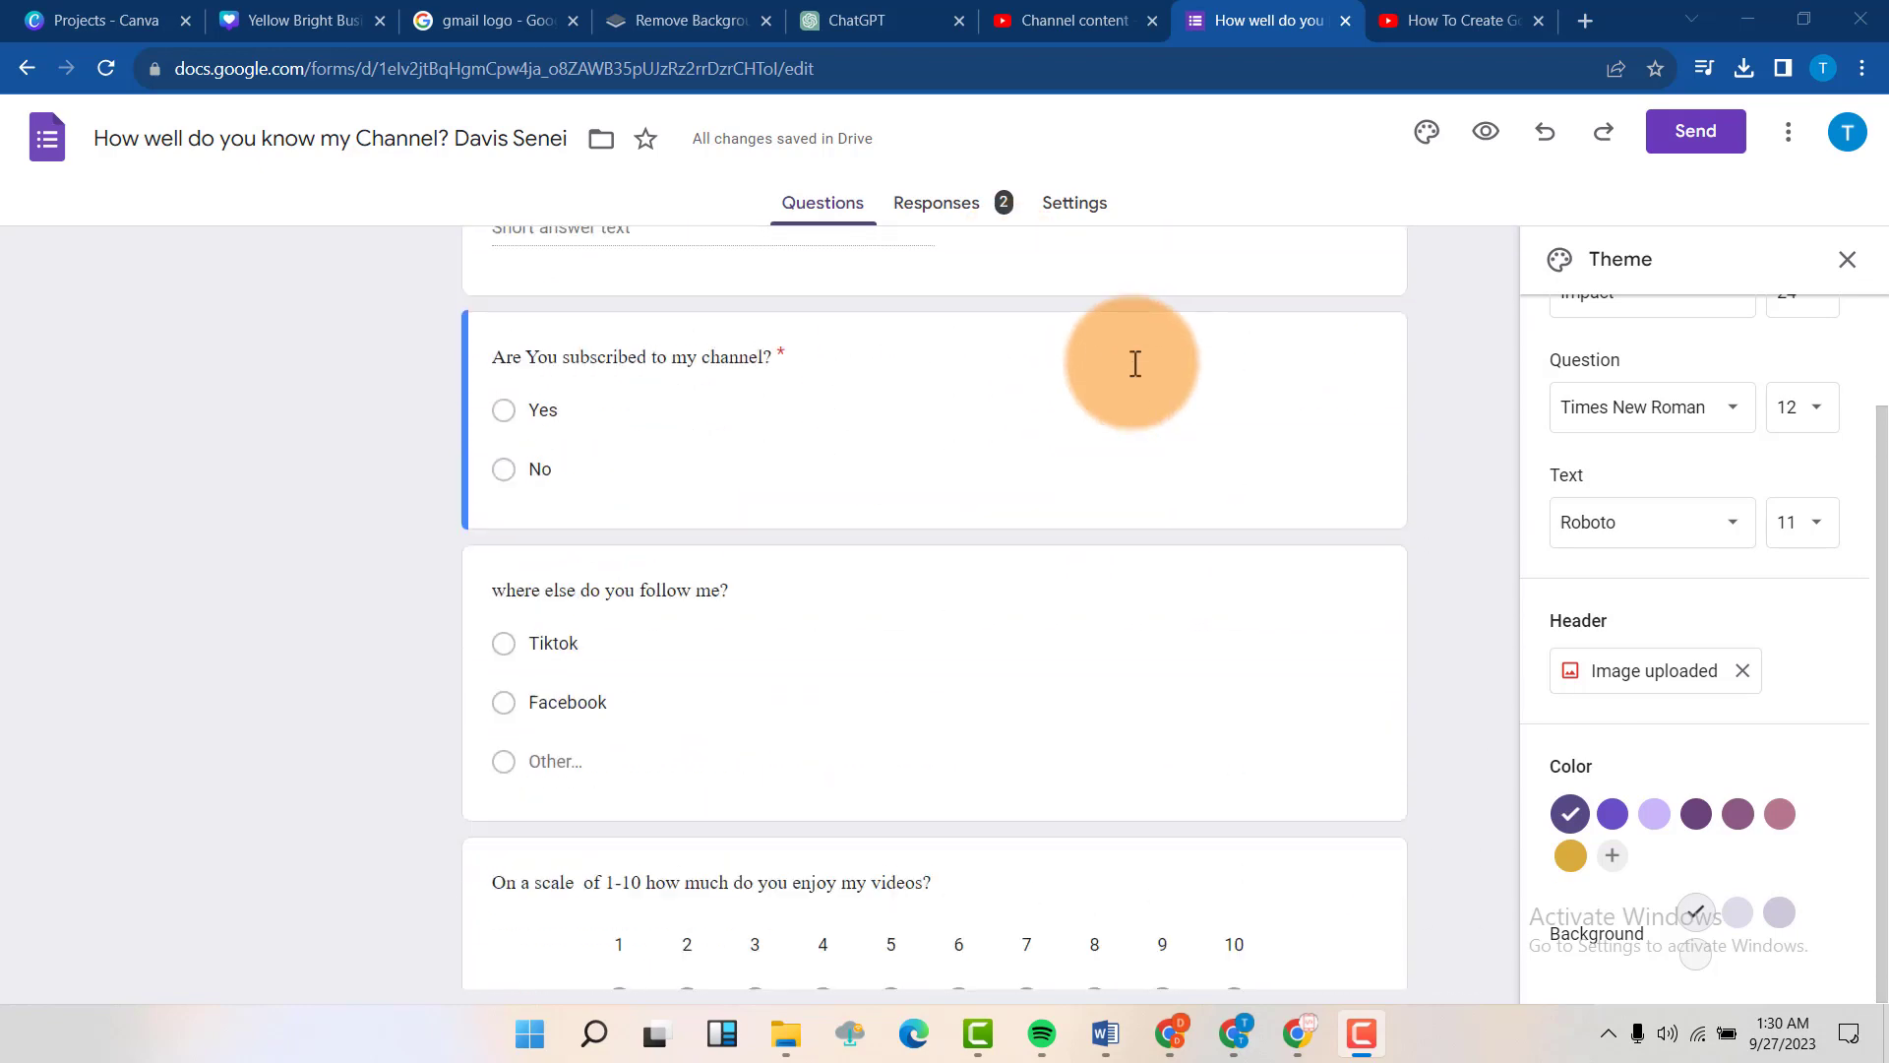
scroll("up", 3)
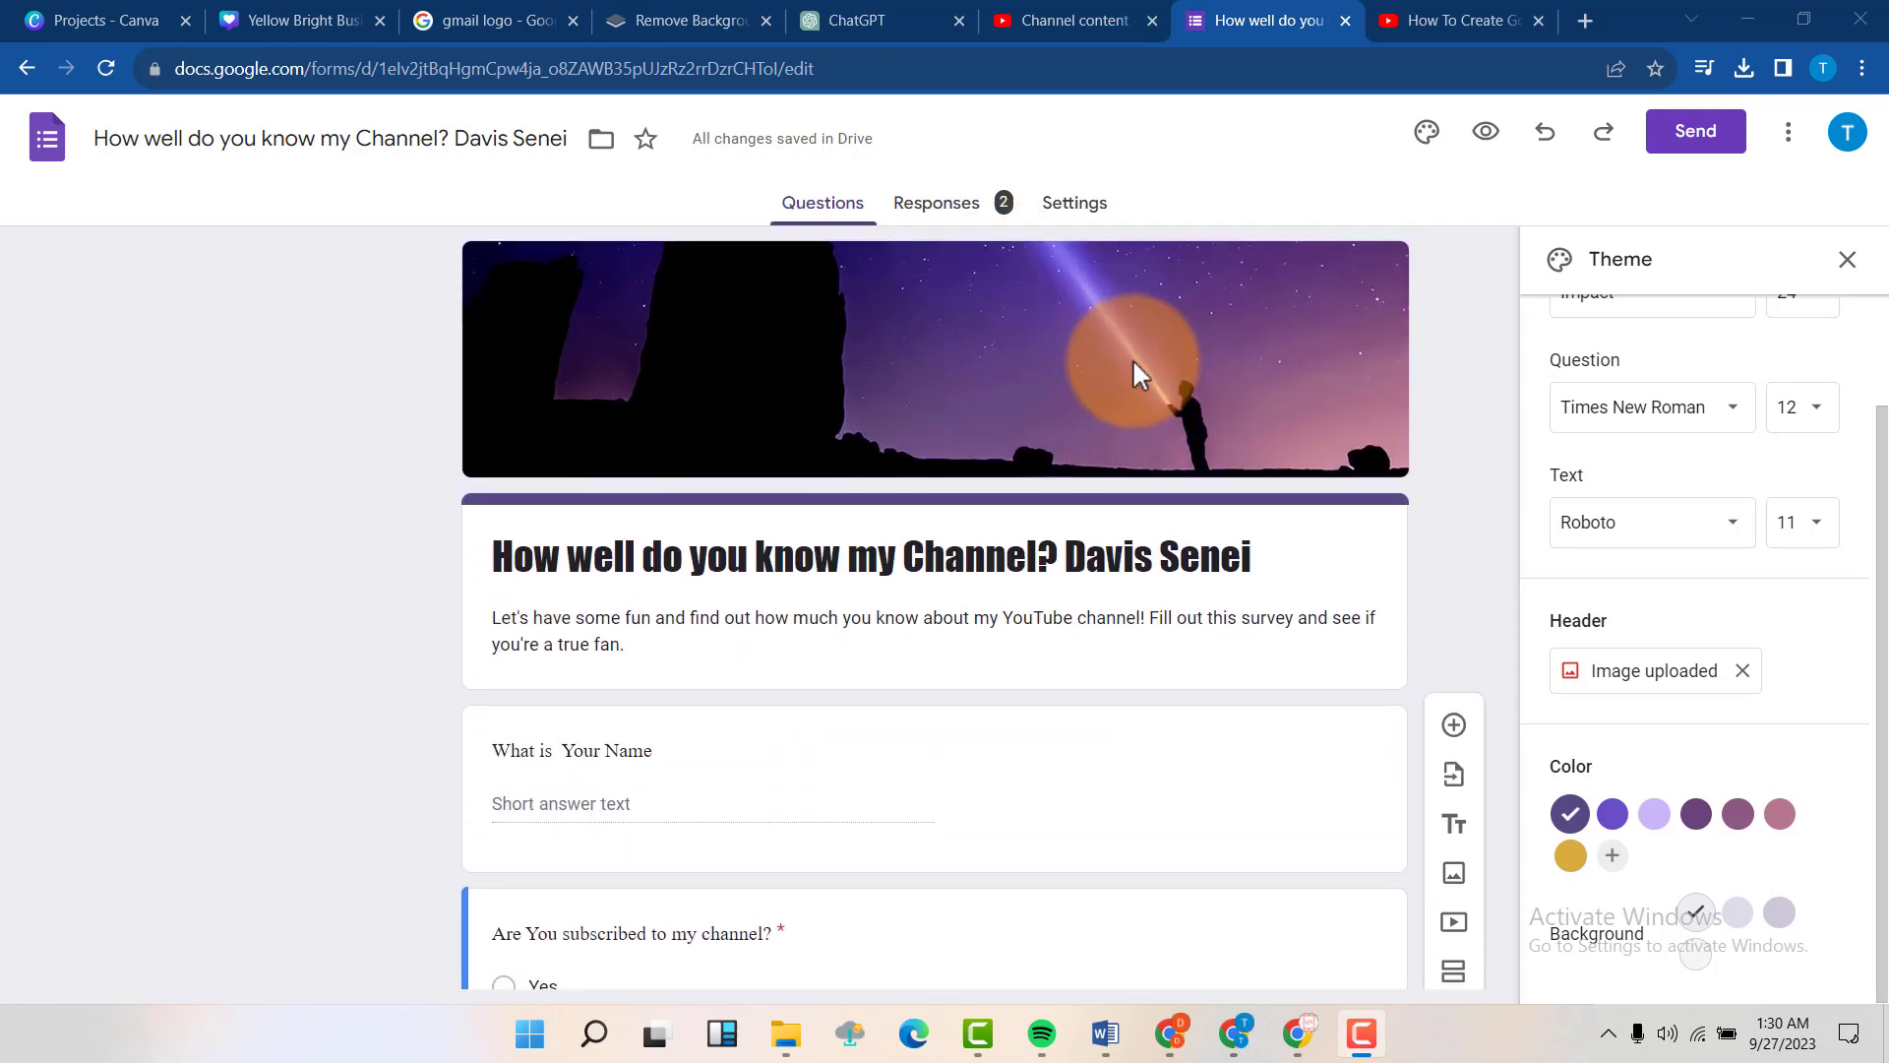
mouse_move(901, 383)
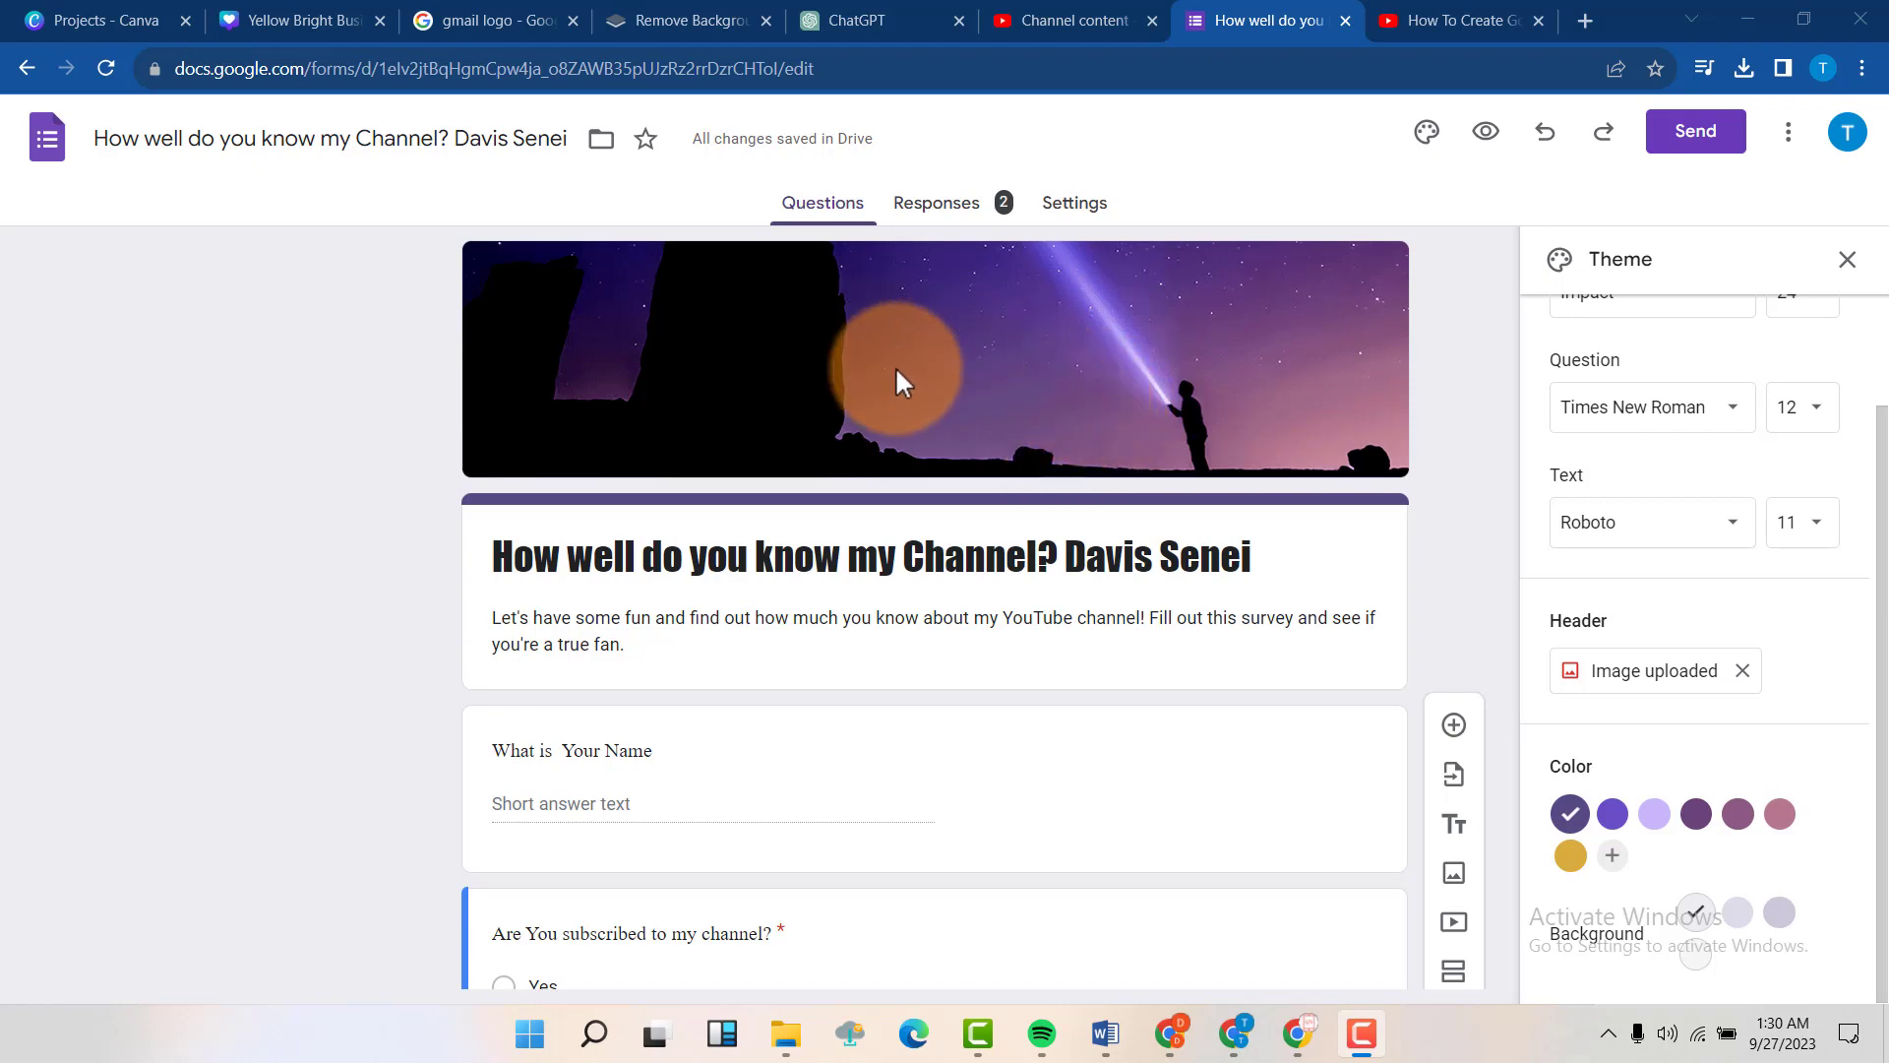
mouse_move(973, 417)
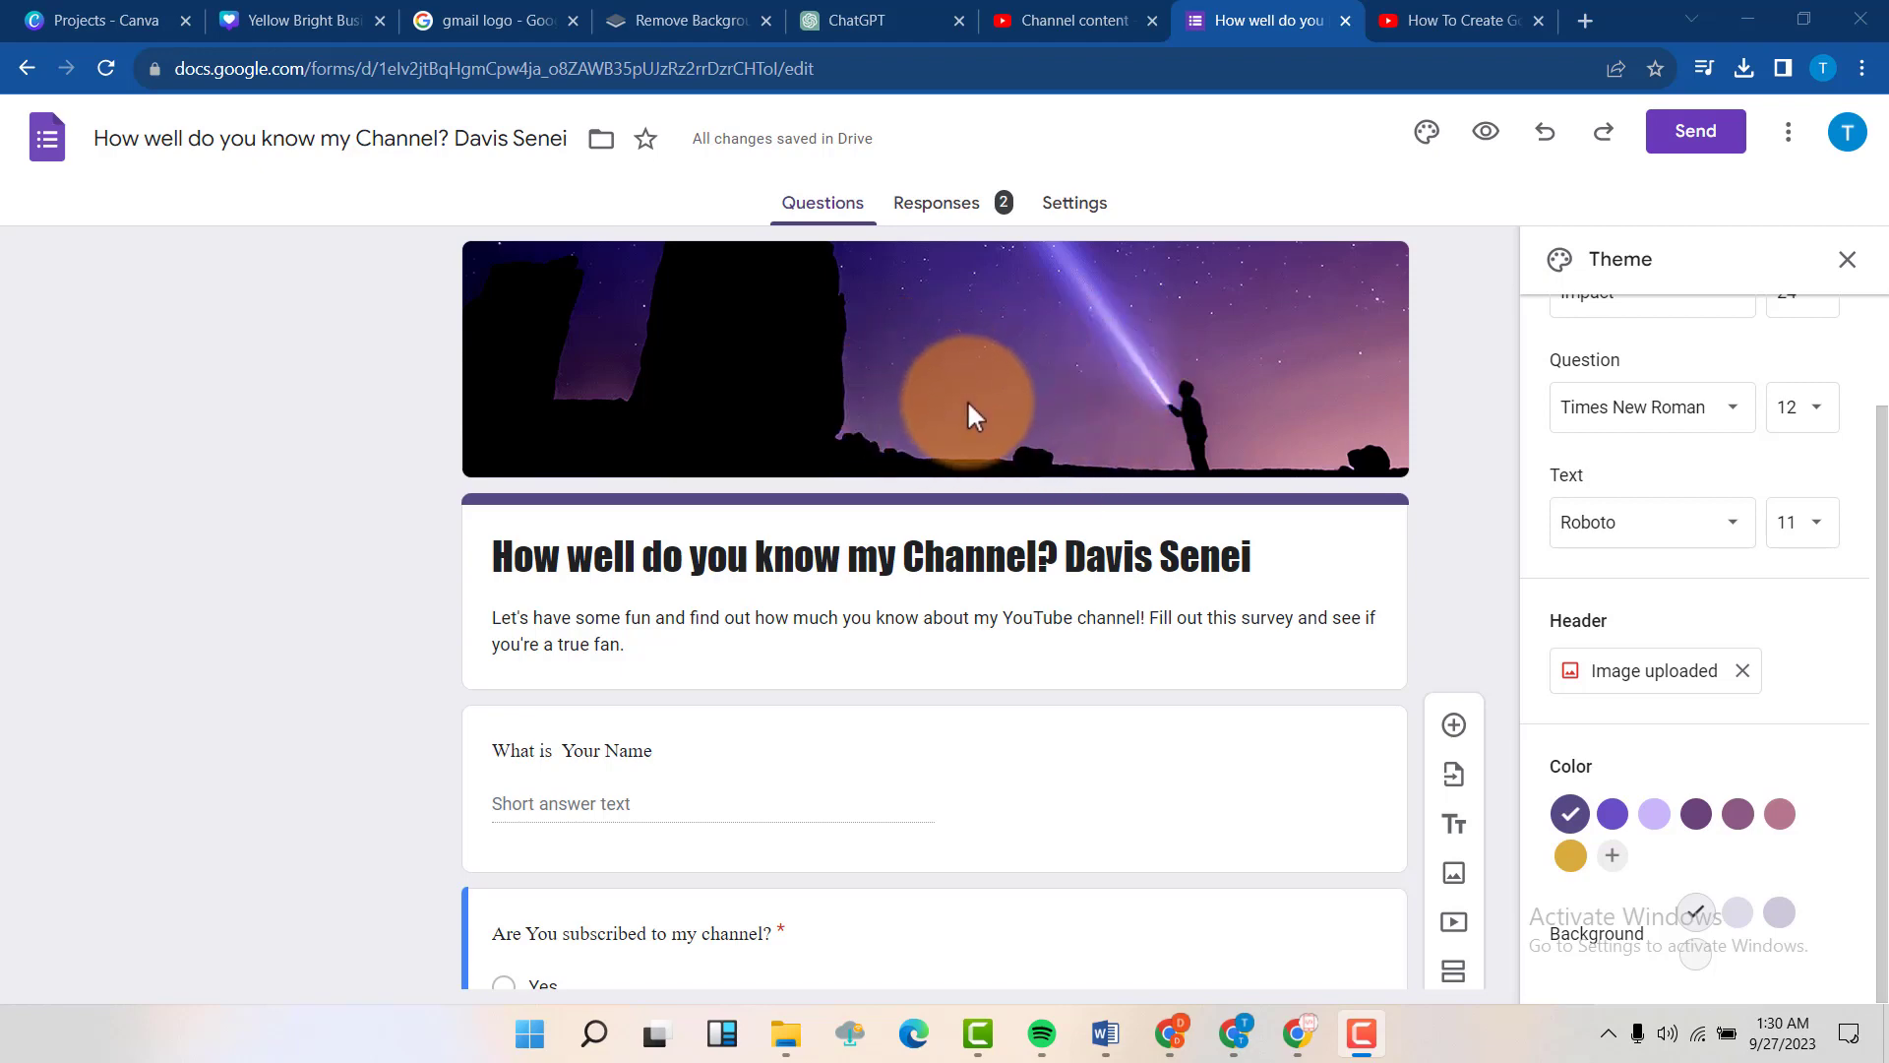
mouse_move(978, 420)
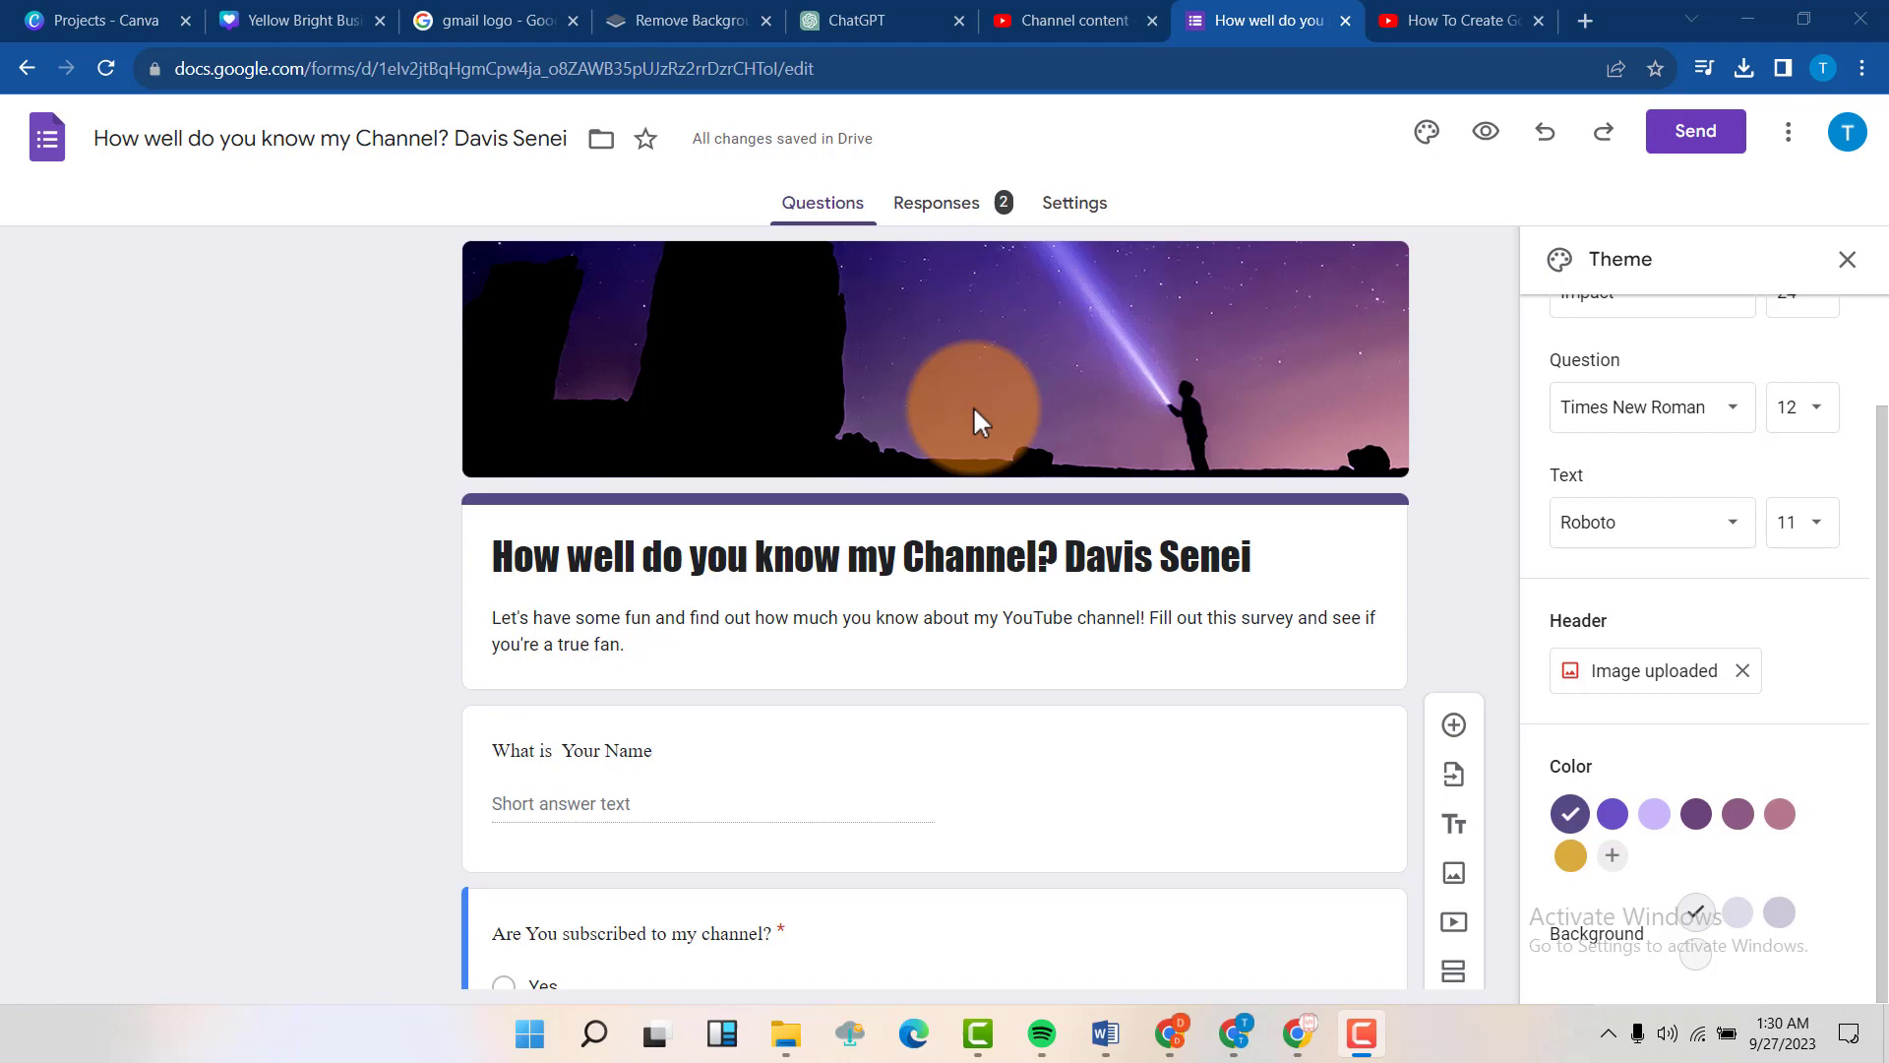
scroll("down", 3)
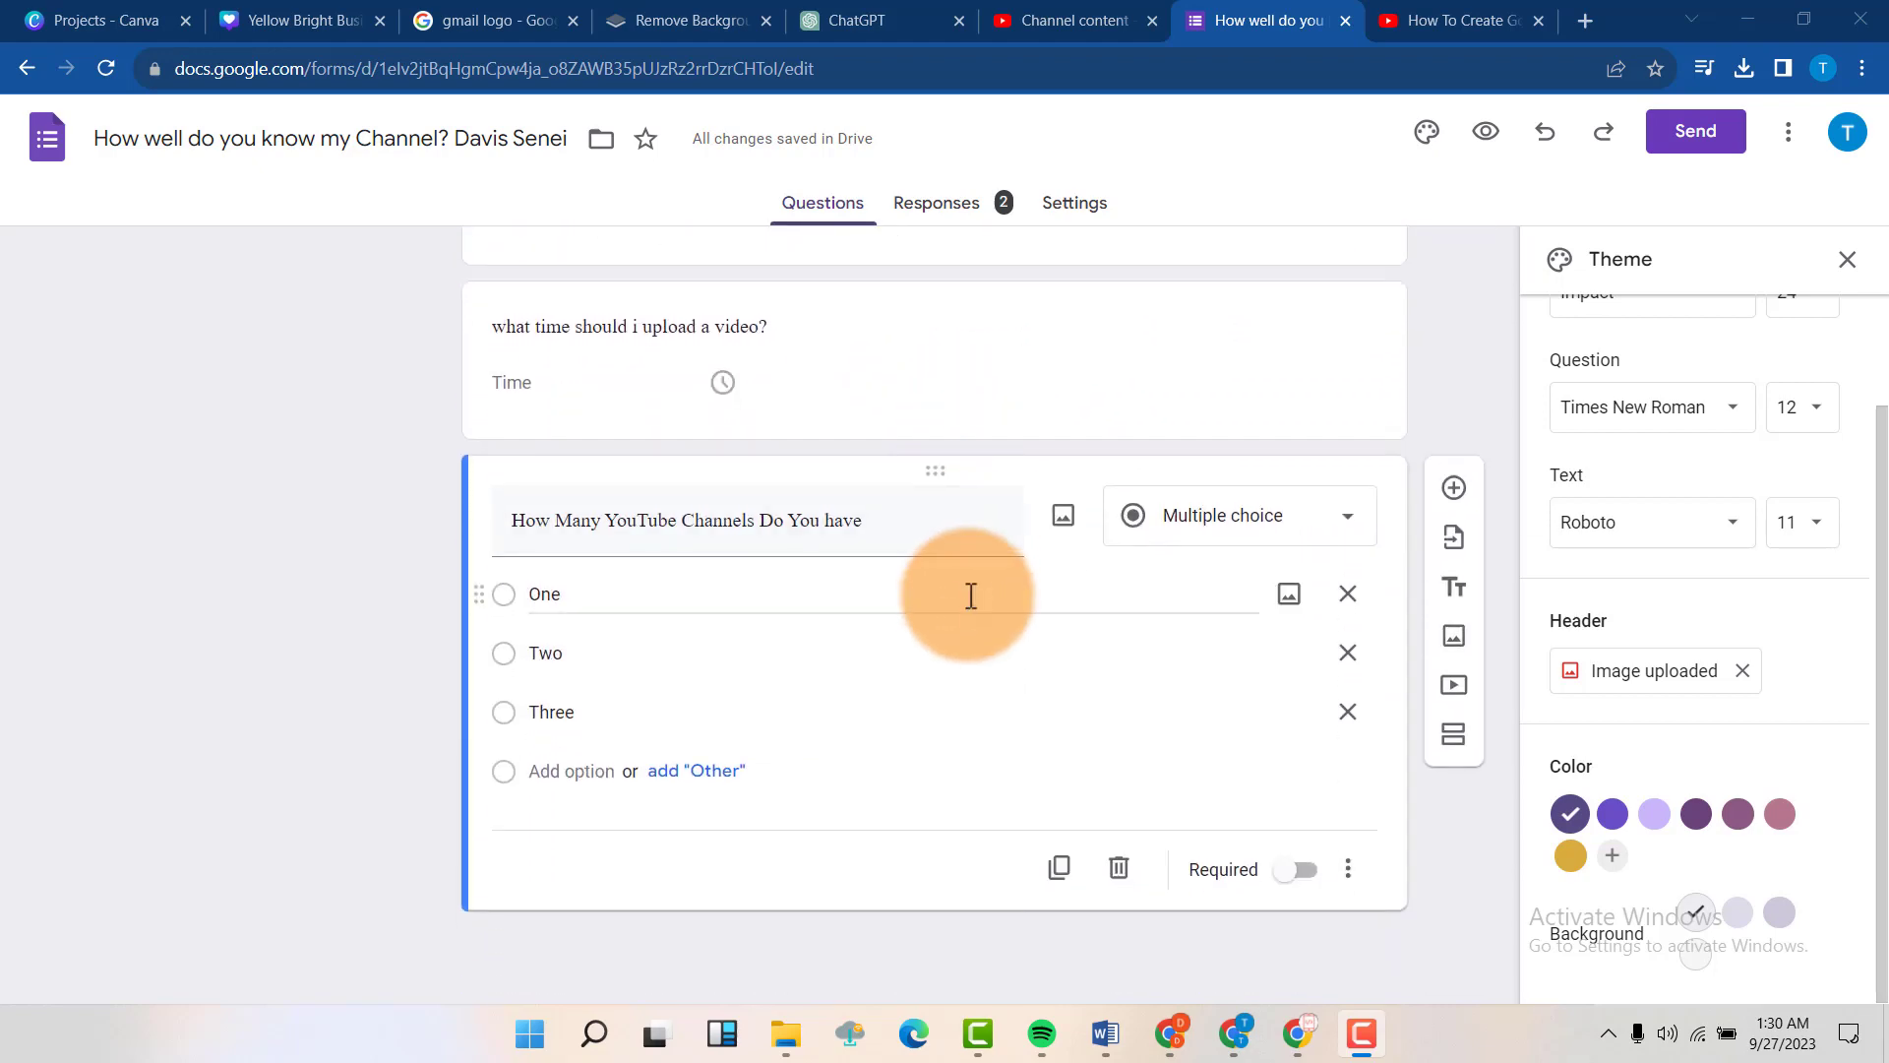
mouse_move(976, 634)
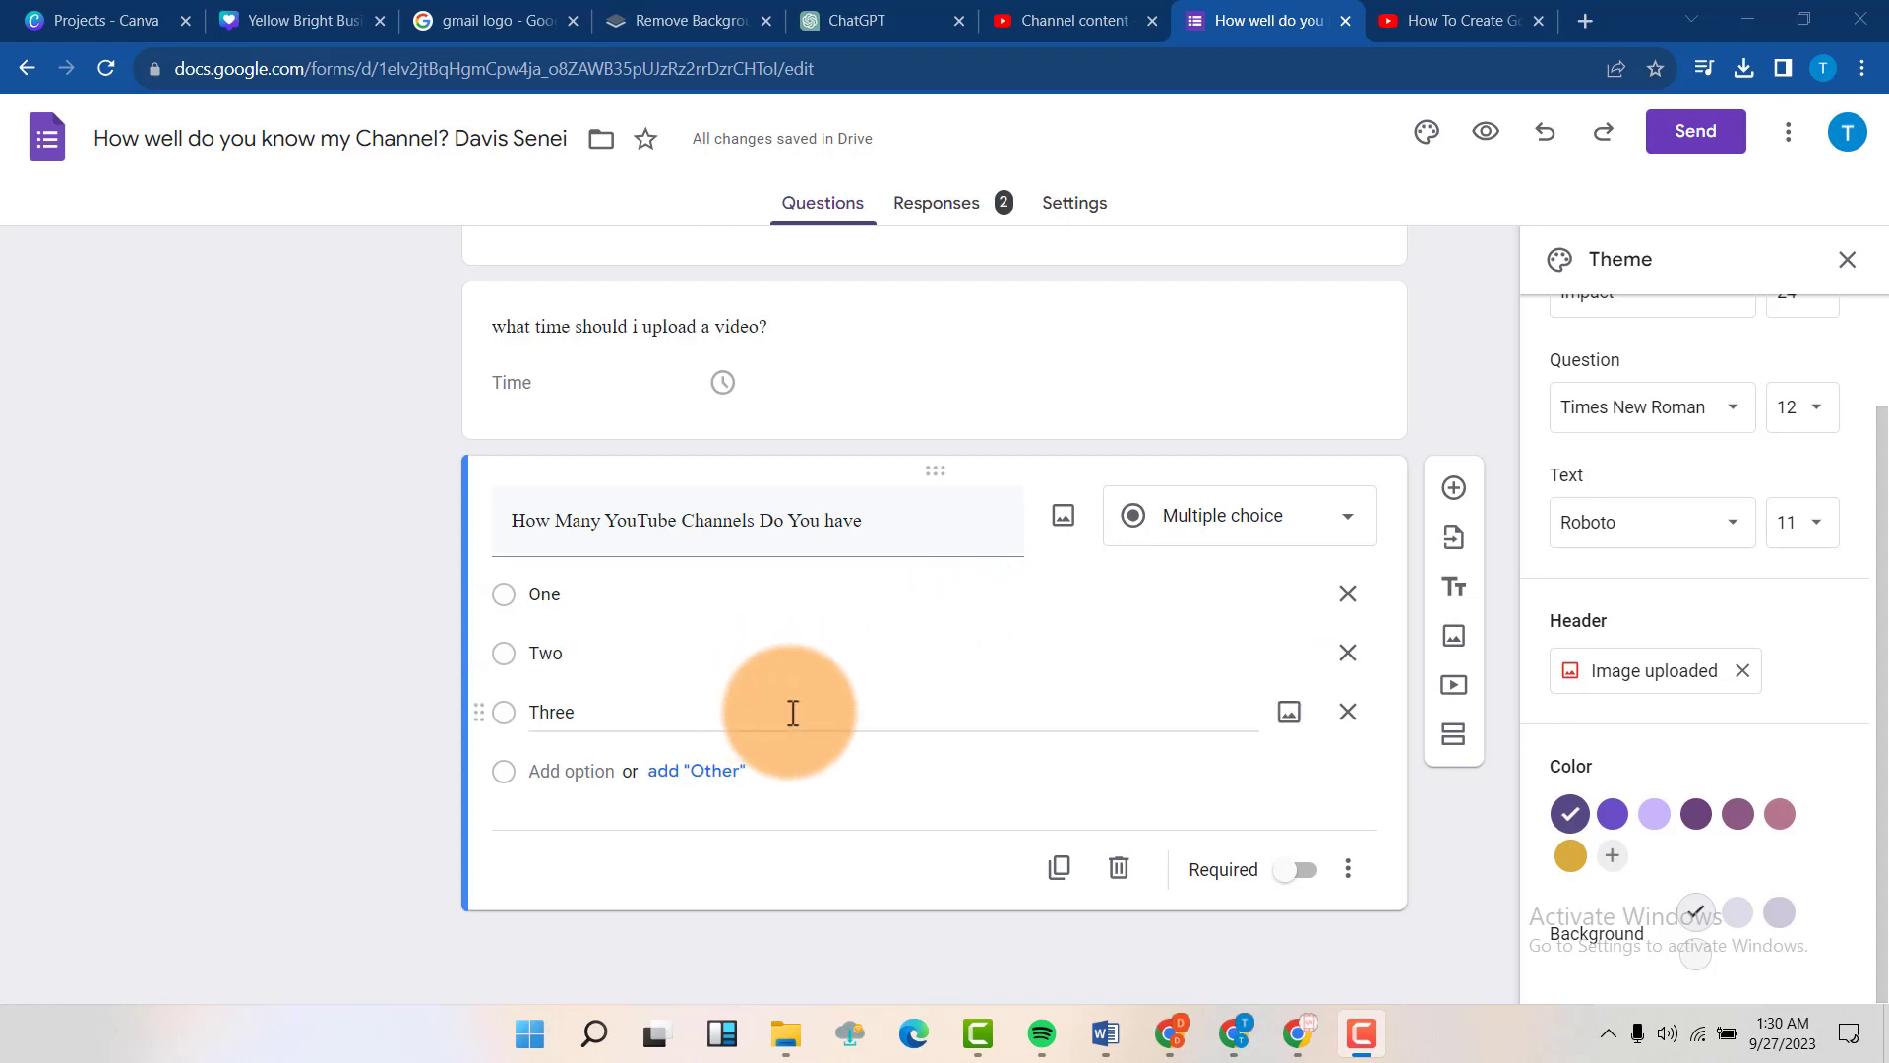
mouse_move(687, 651)
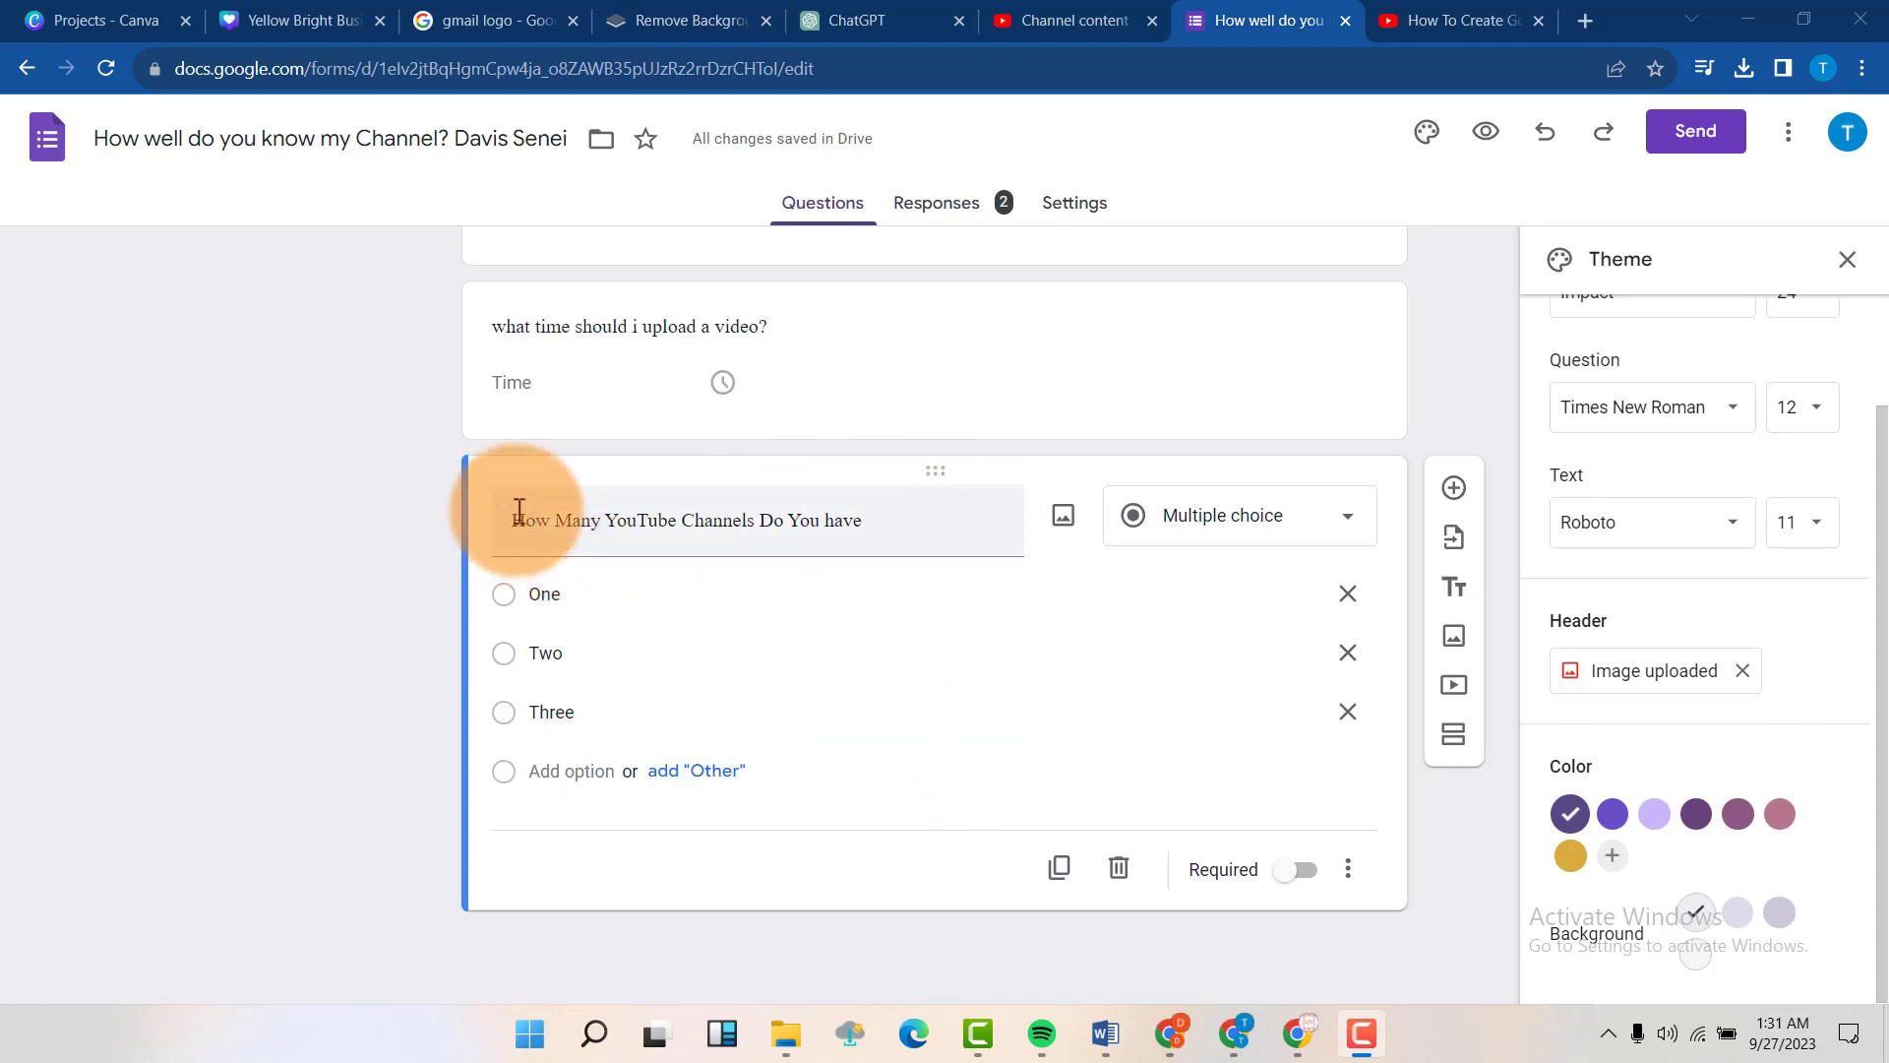
mouse_move(1266, 740)
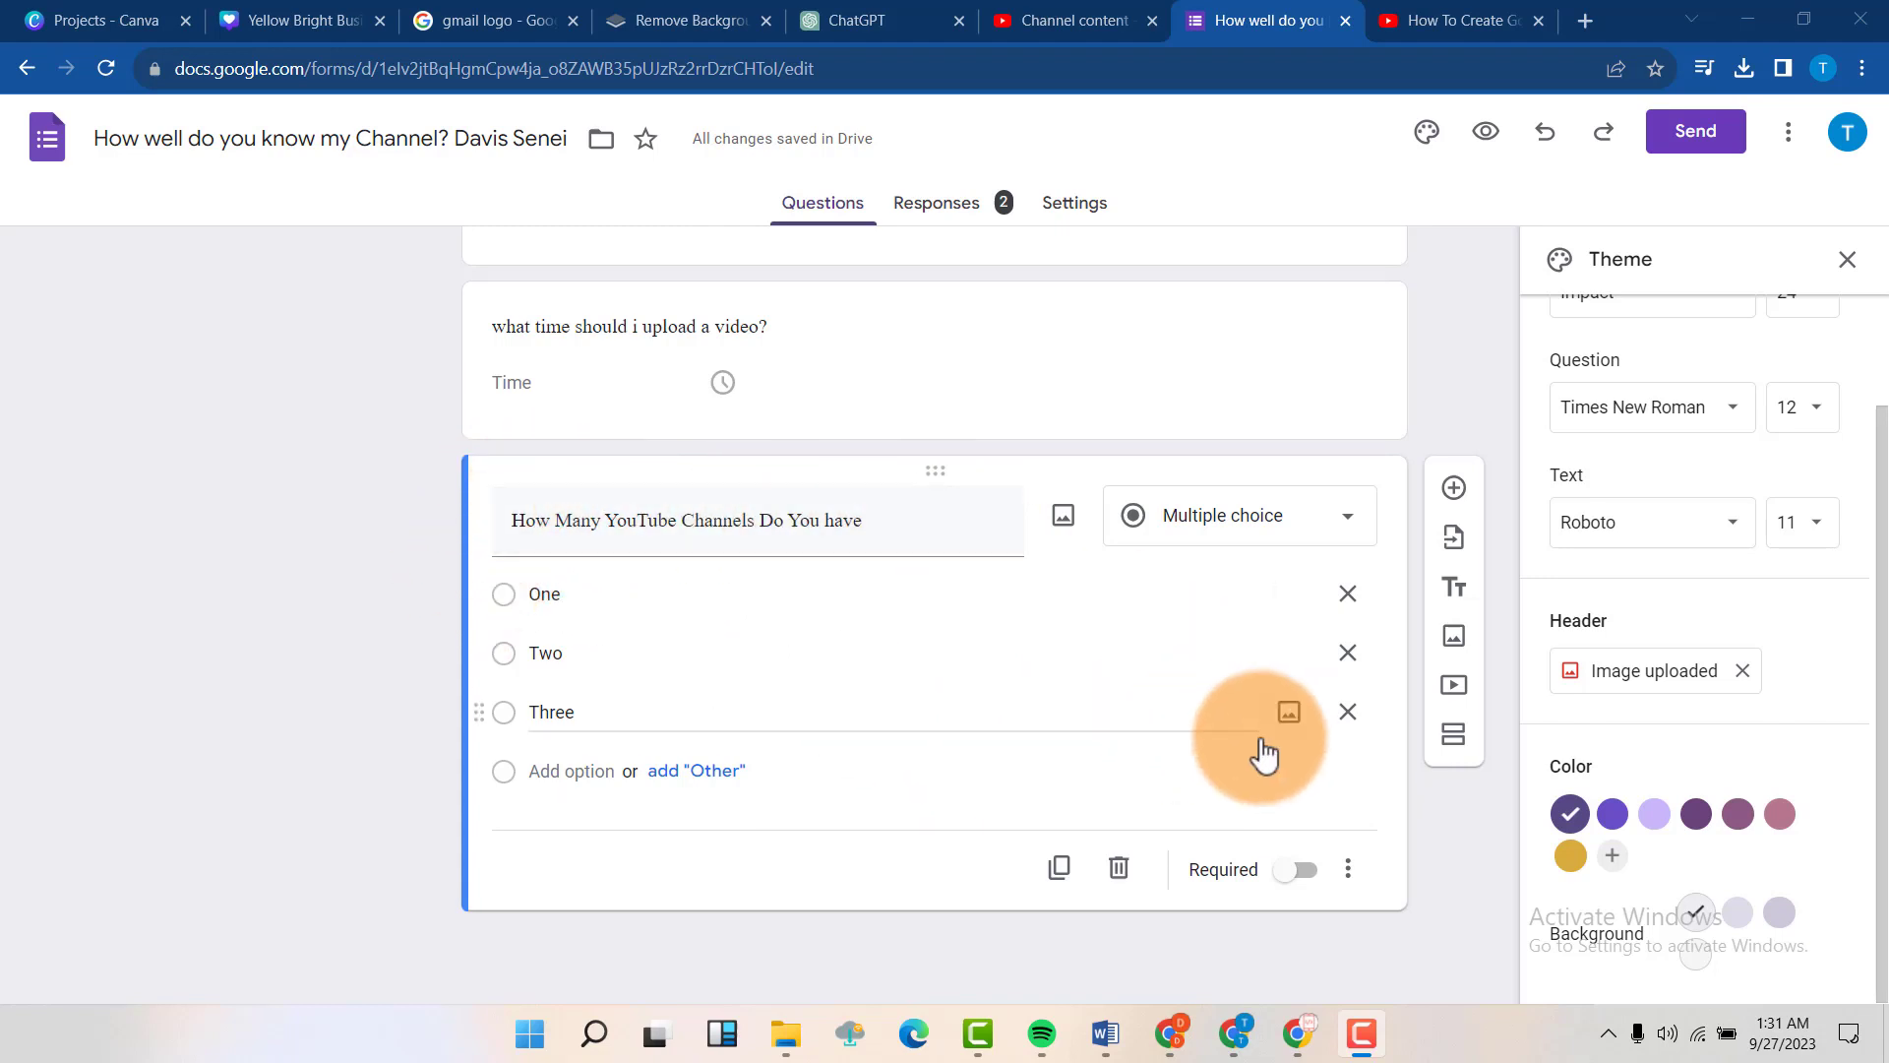
mouse_move(1229, 542)
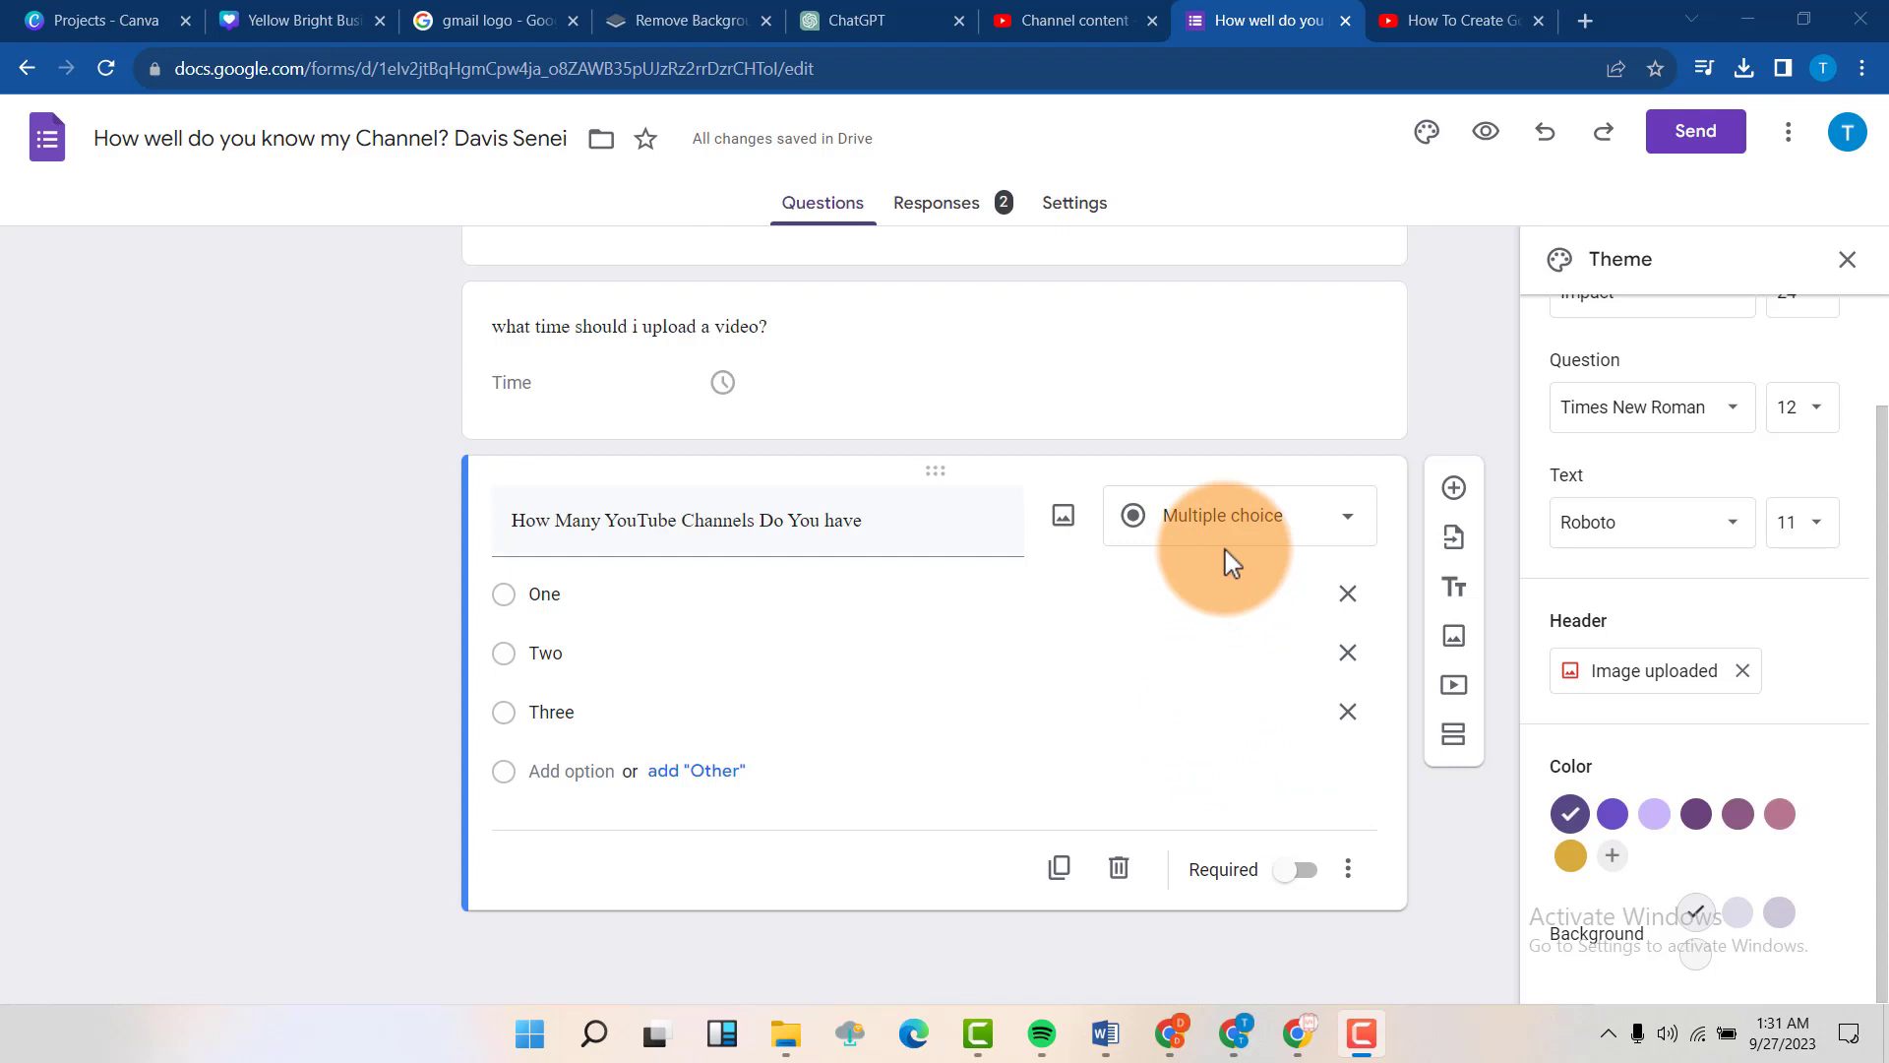
mouse_move(1205, 645)
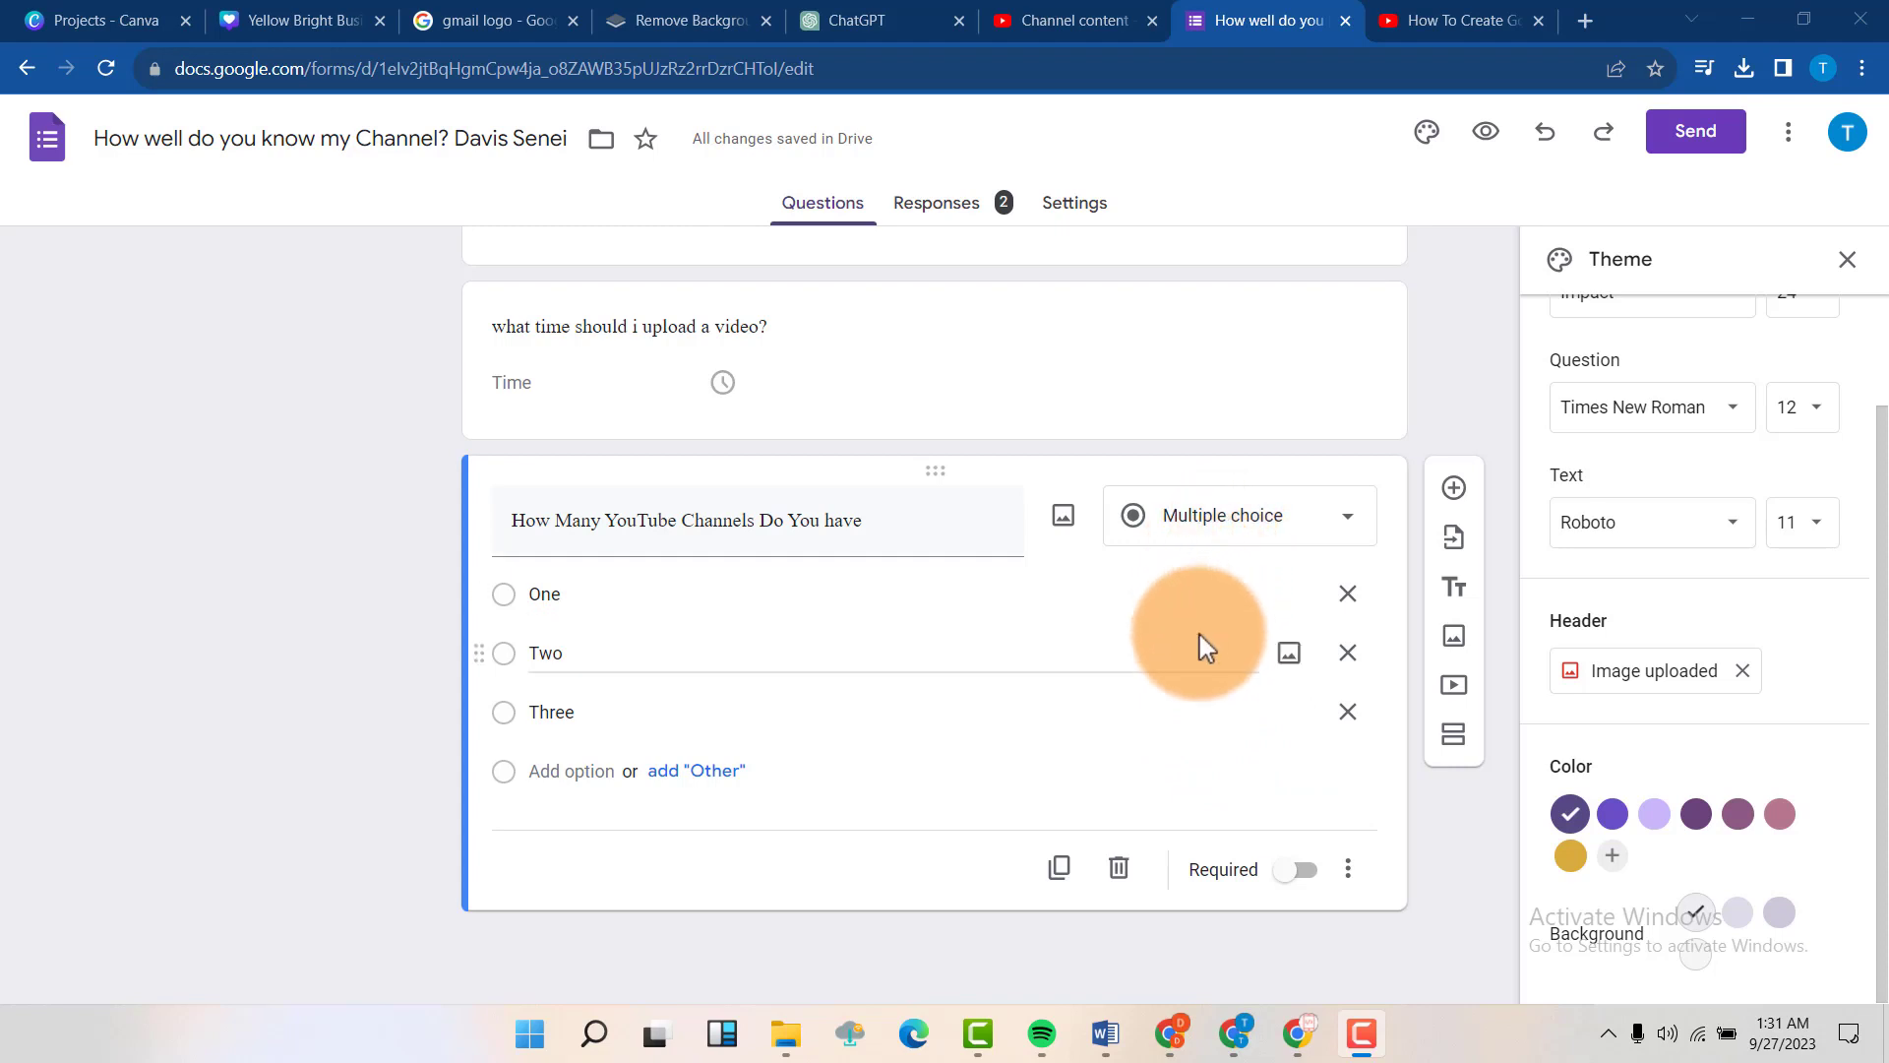
mouse_move(741, 648)
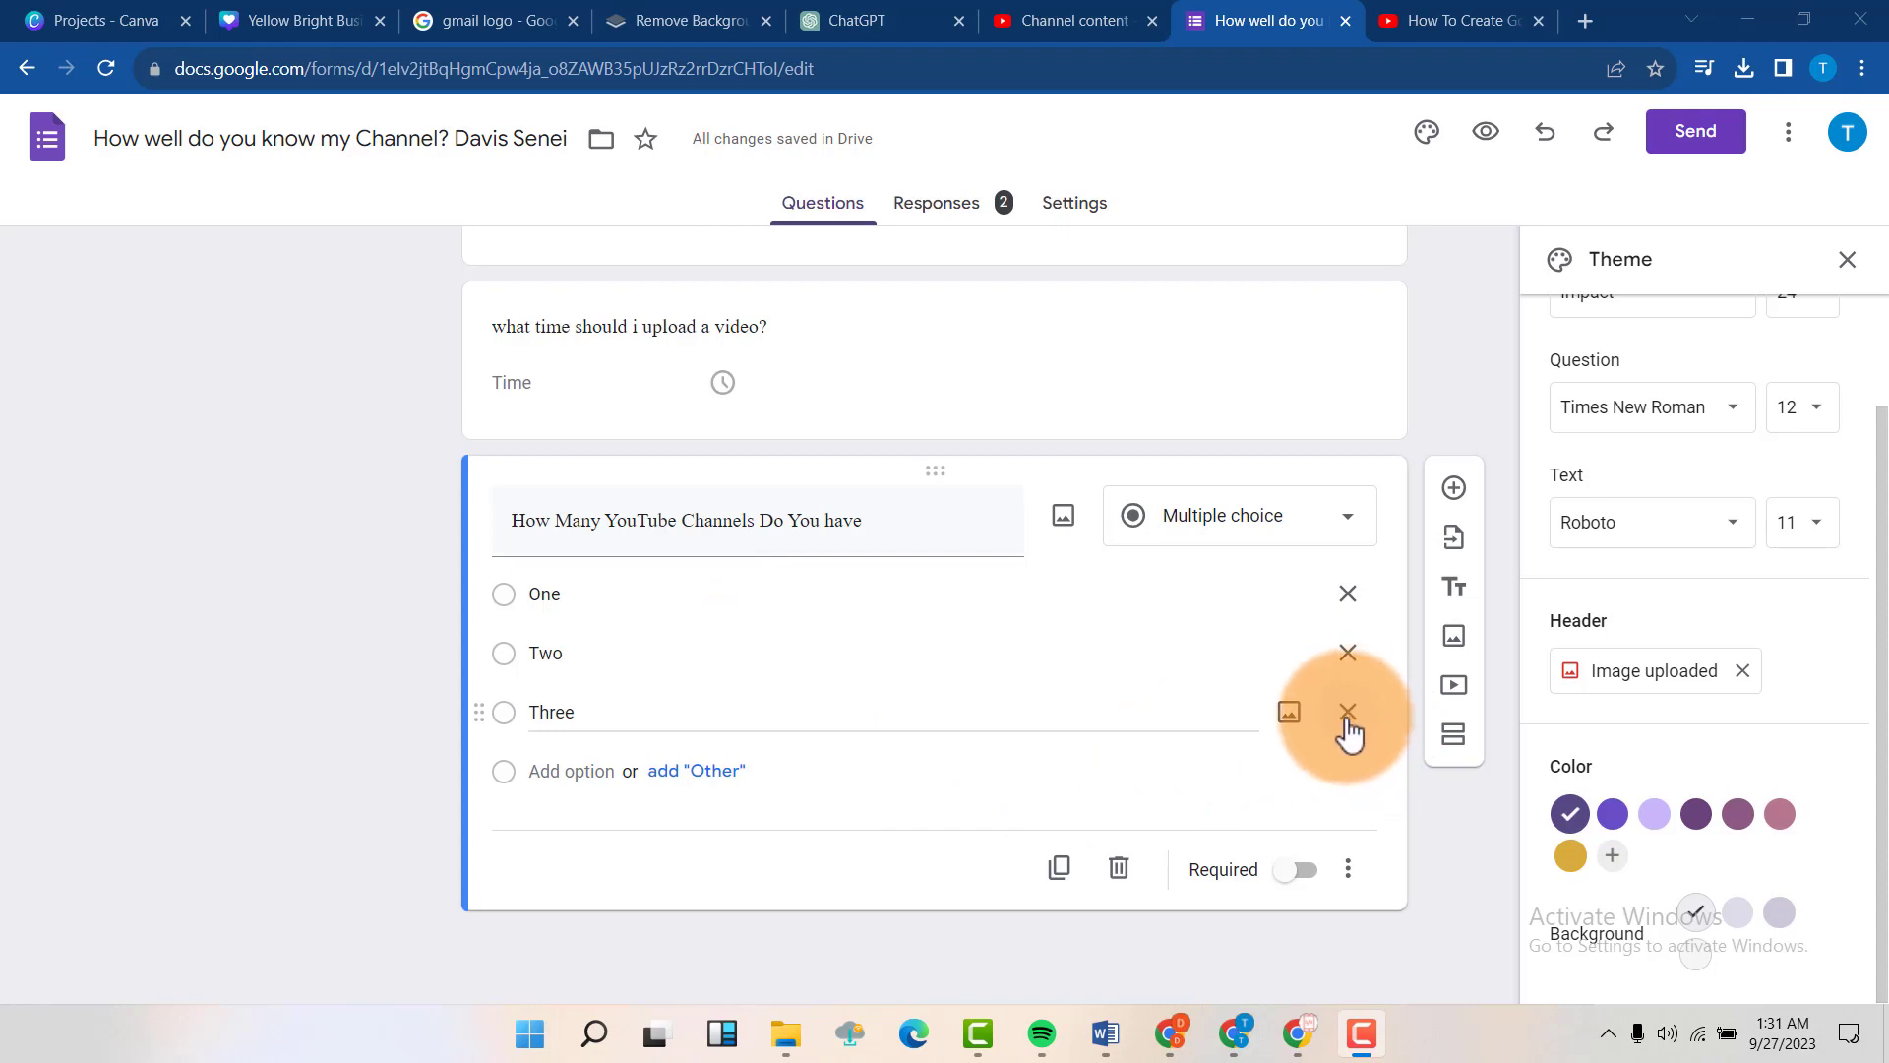
left_click(1347, 710)
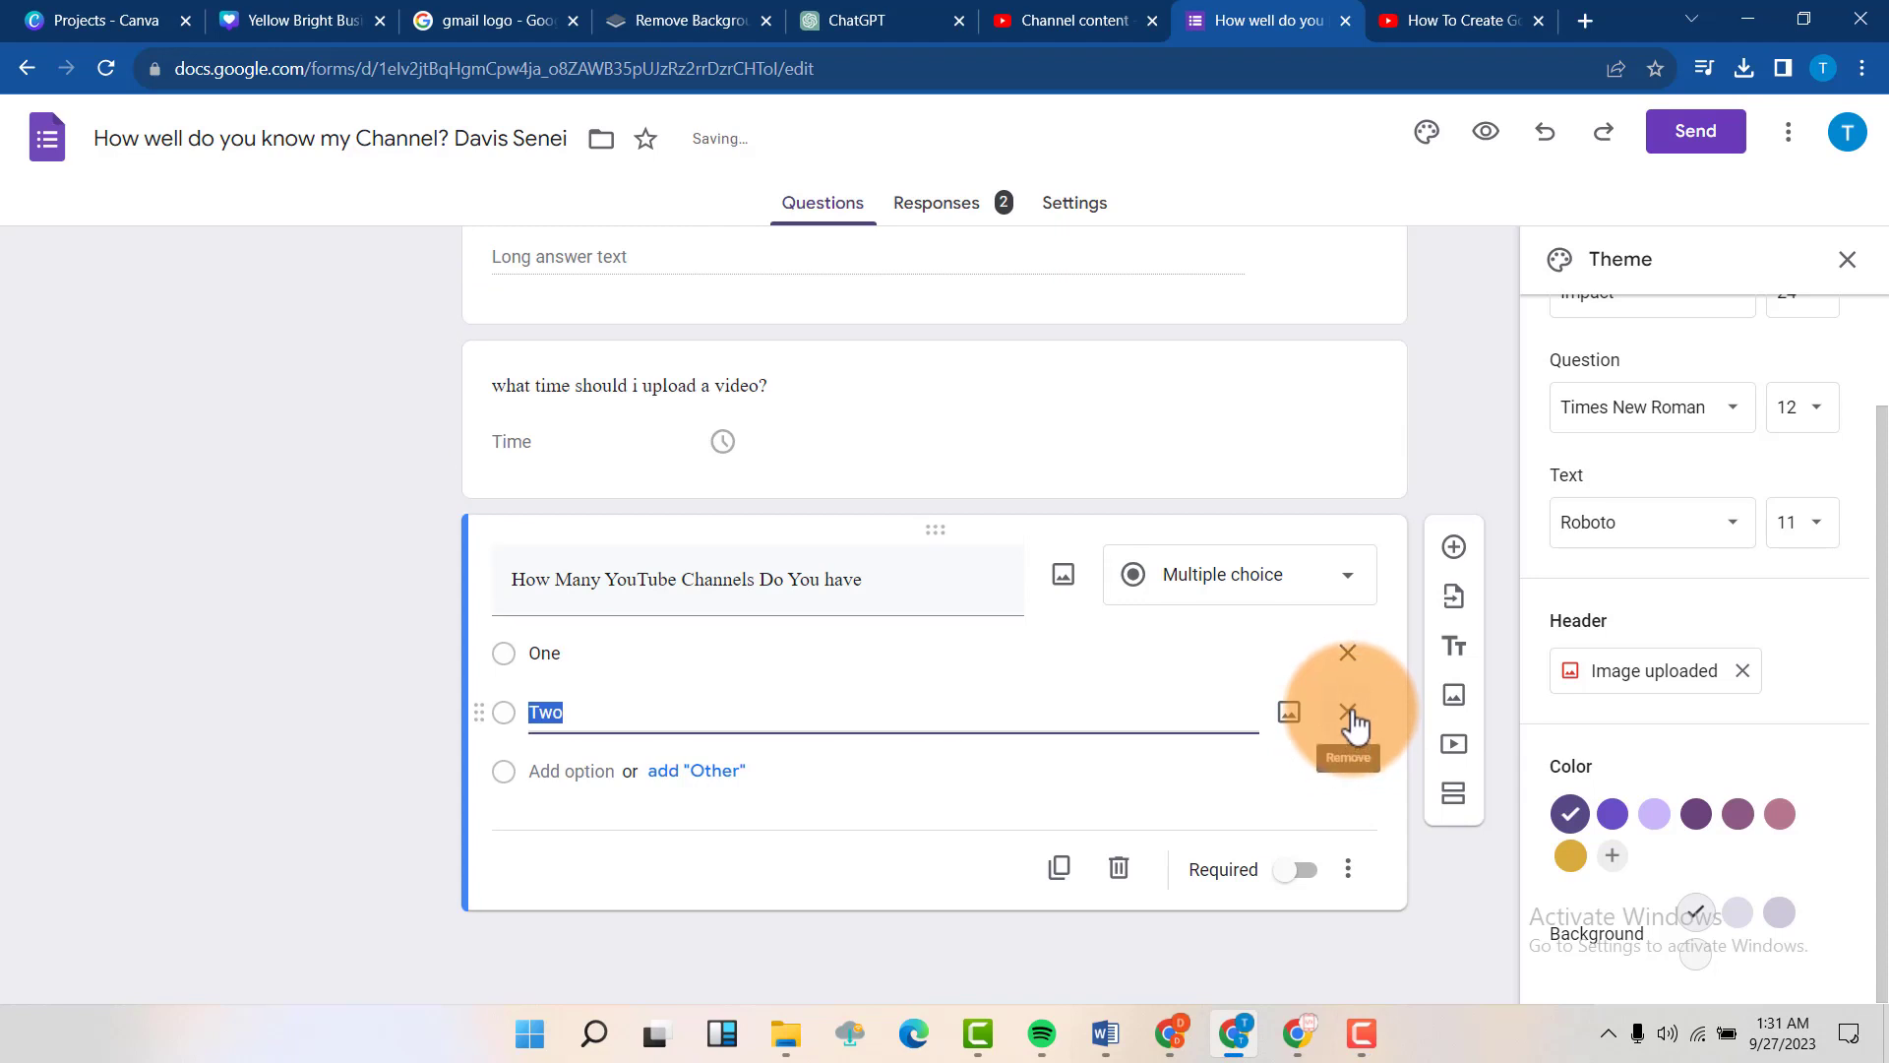
left_click(1347, 710)
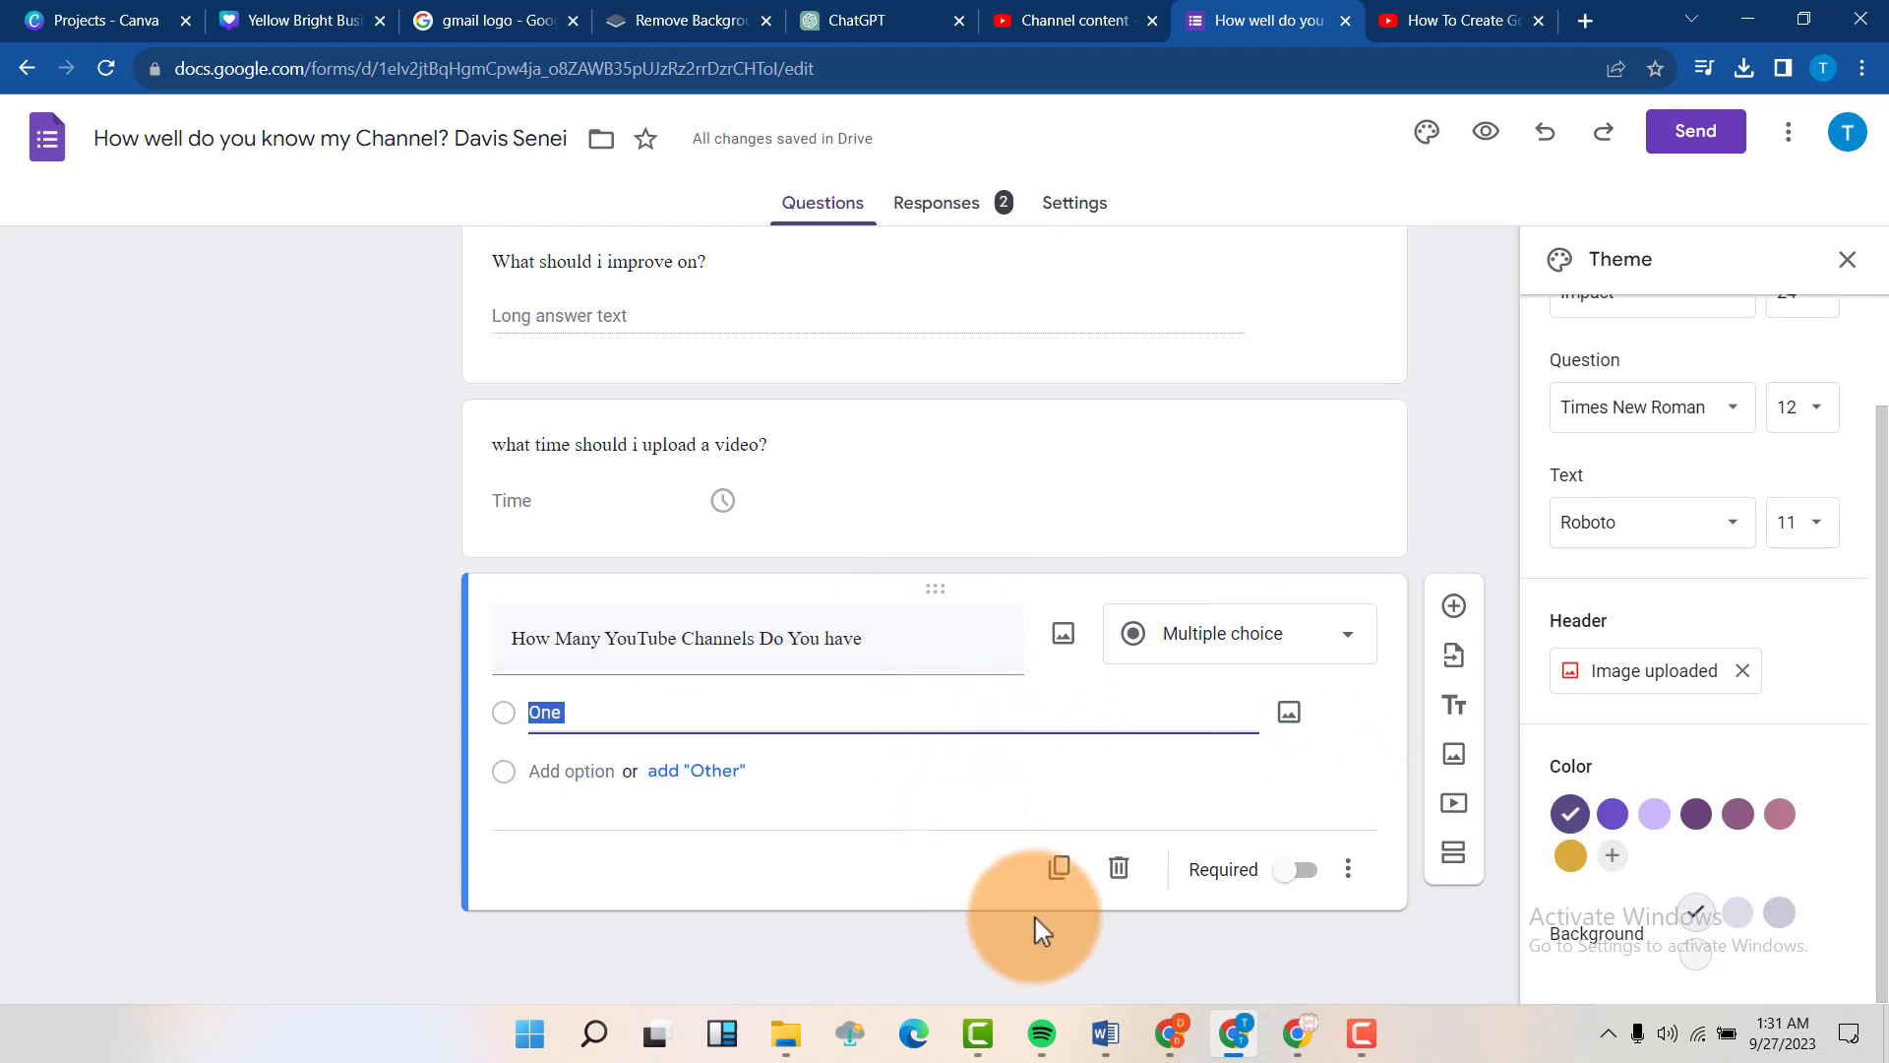
mouse_move(1115, 869)
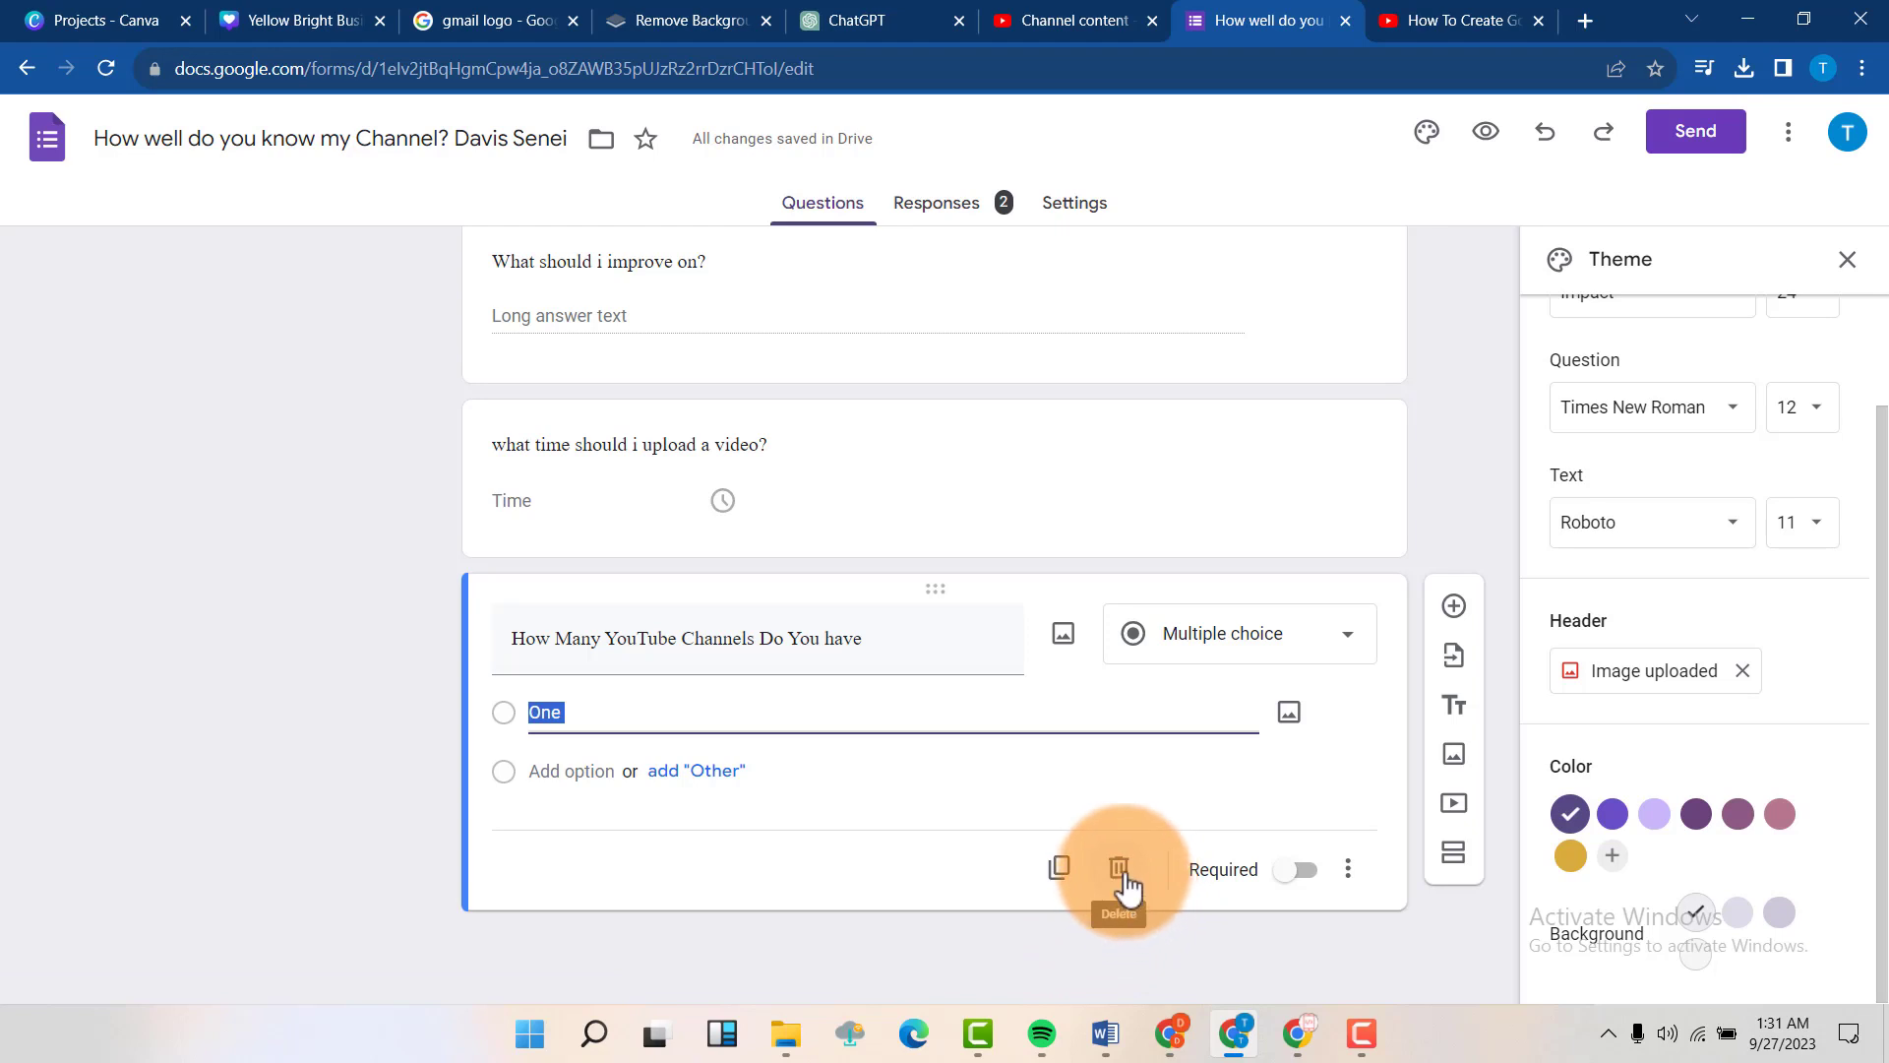
Delete the 'How Many YouTube Channels Do You have' question card with the trash icon.
left_click(1117, 869)
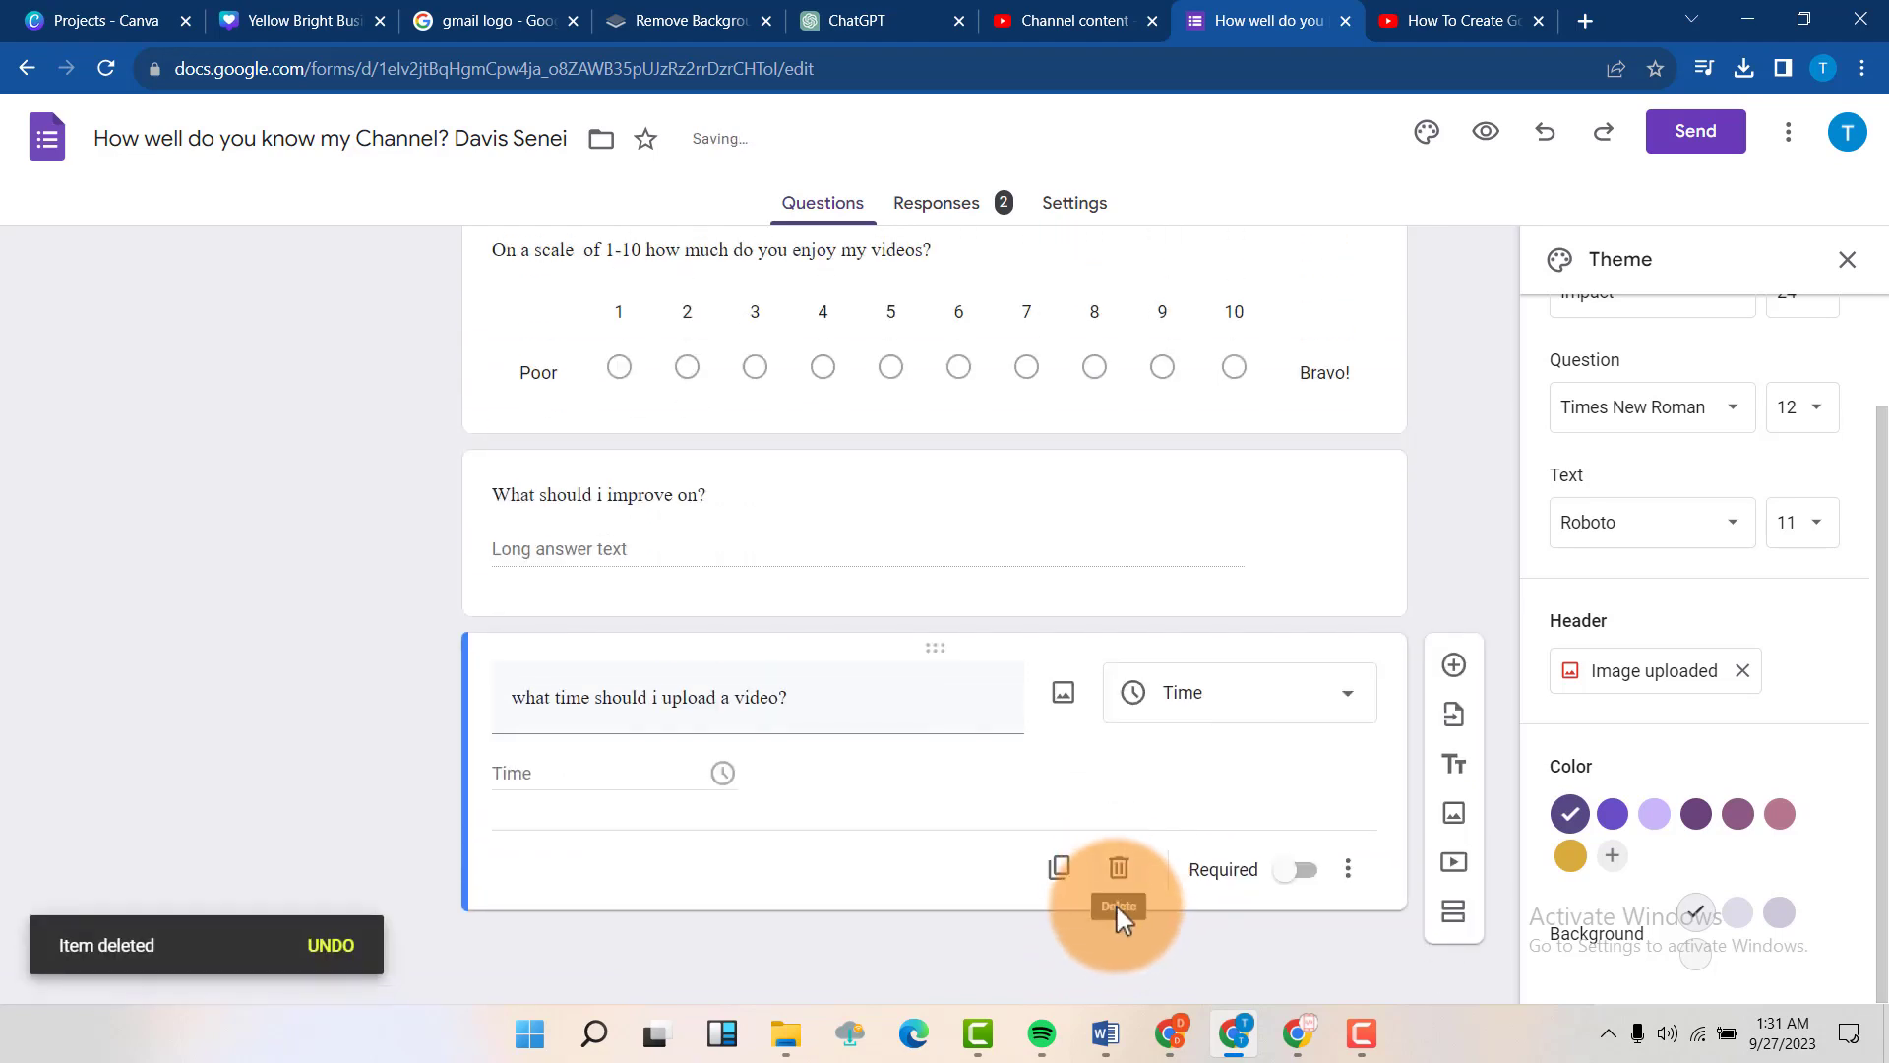